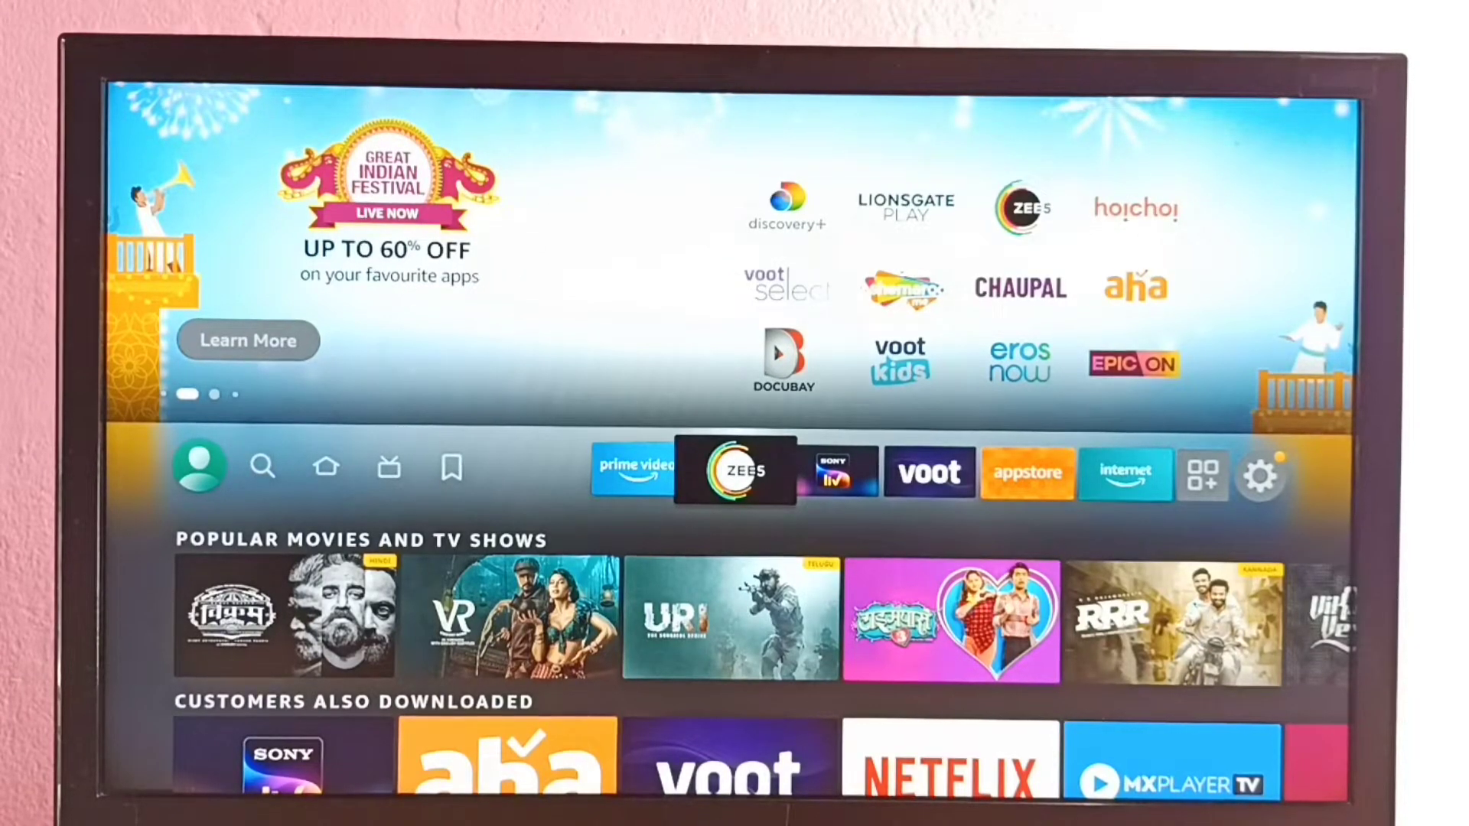
# Enter the Fire TV Settings menu from the home screen's gear icon
pyautogui.click(1261, 475)
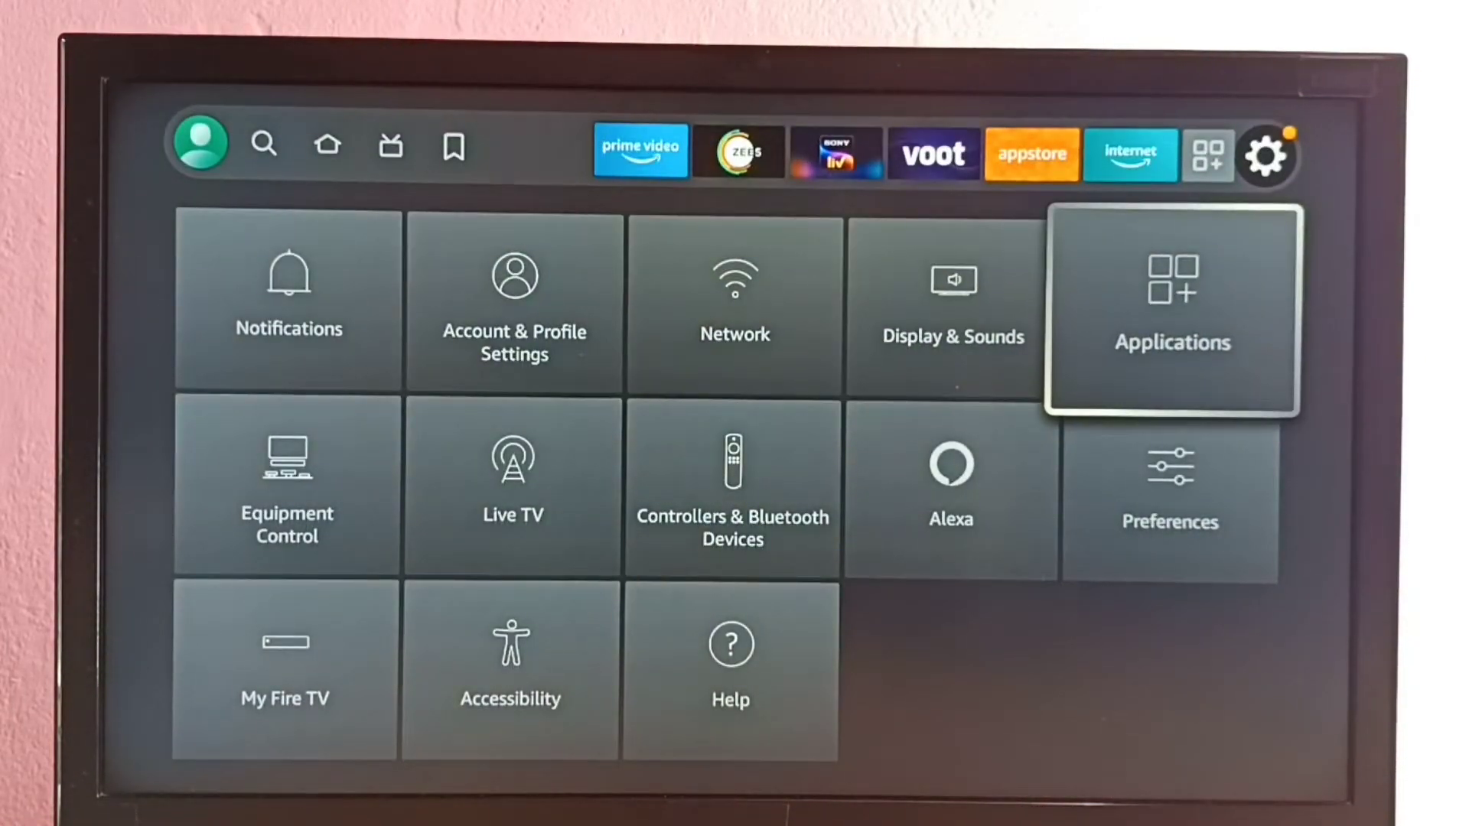
# Show the Manage Installed Applications list under Applications
pyautogui.click(1170, 305)
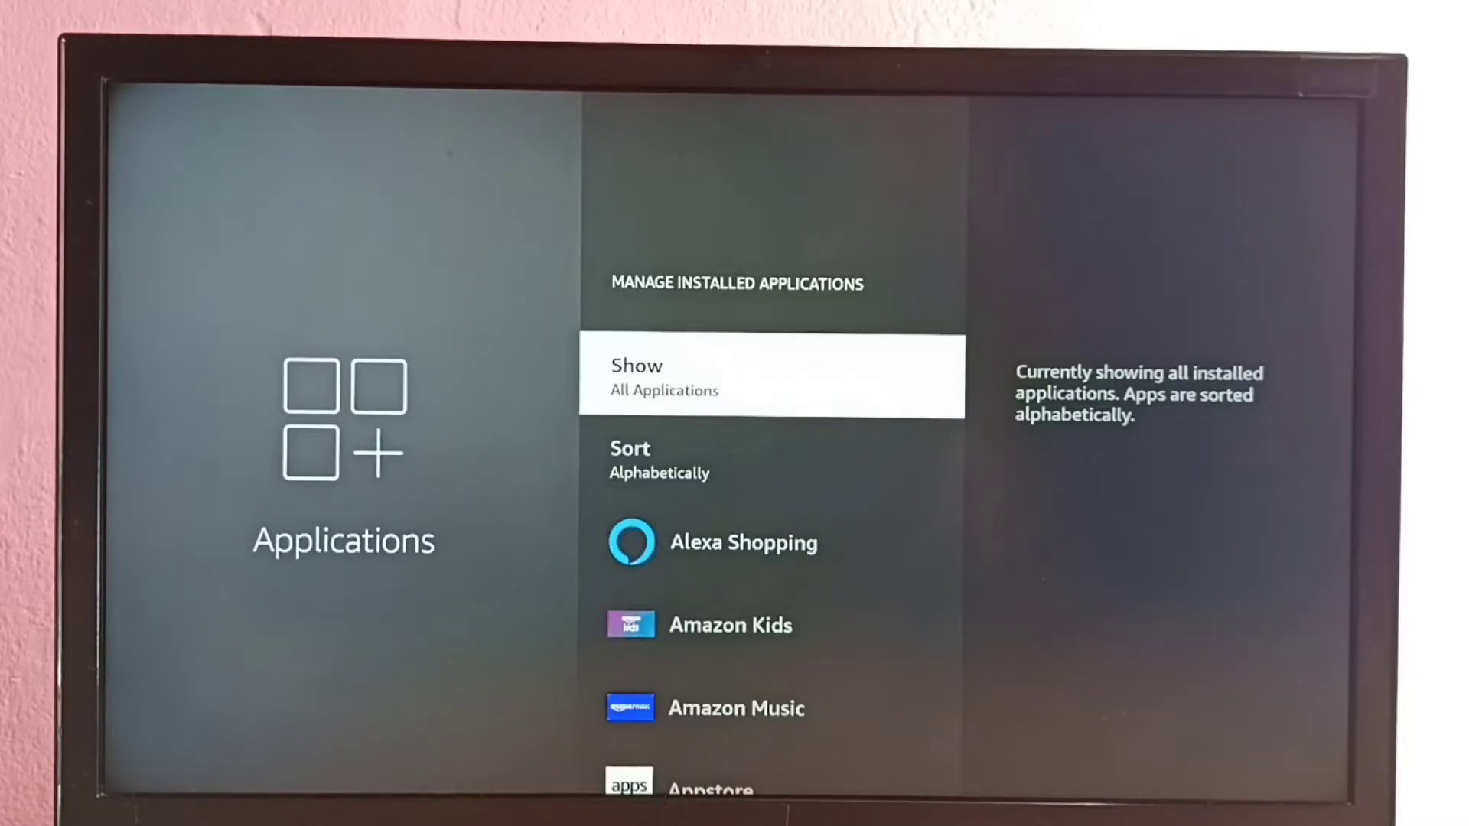
# Locate ZEE5 in the app list and bring up its page with Force stop highlighted
pyautogui.scroll(-3)
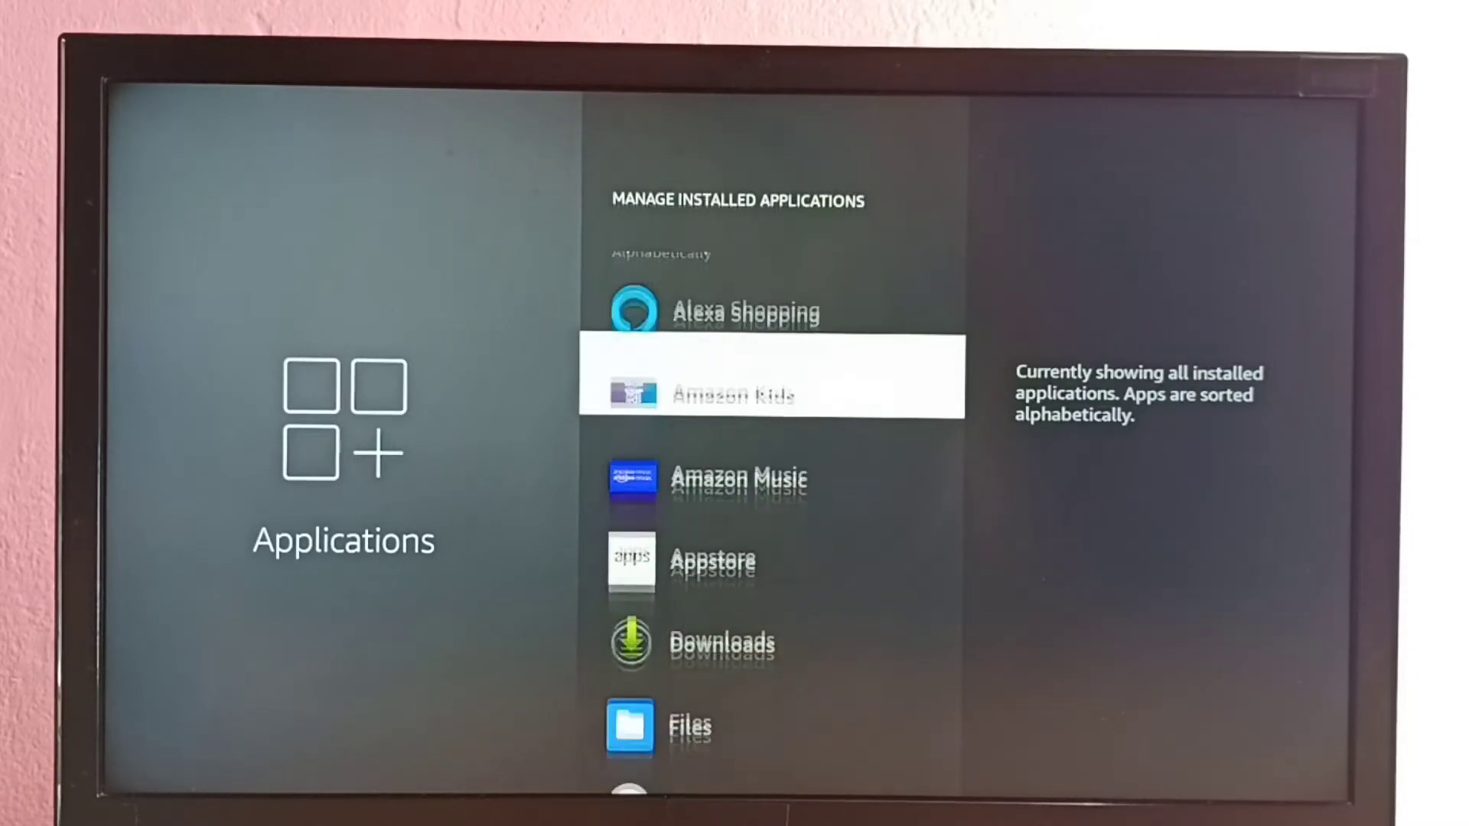
pyautogui.scroll(-3)
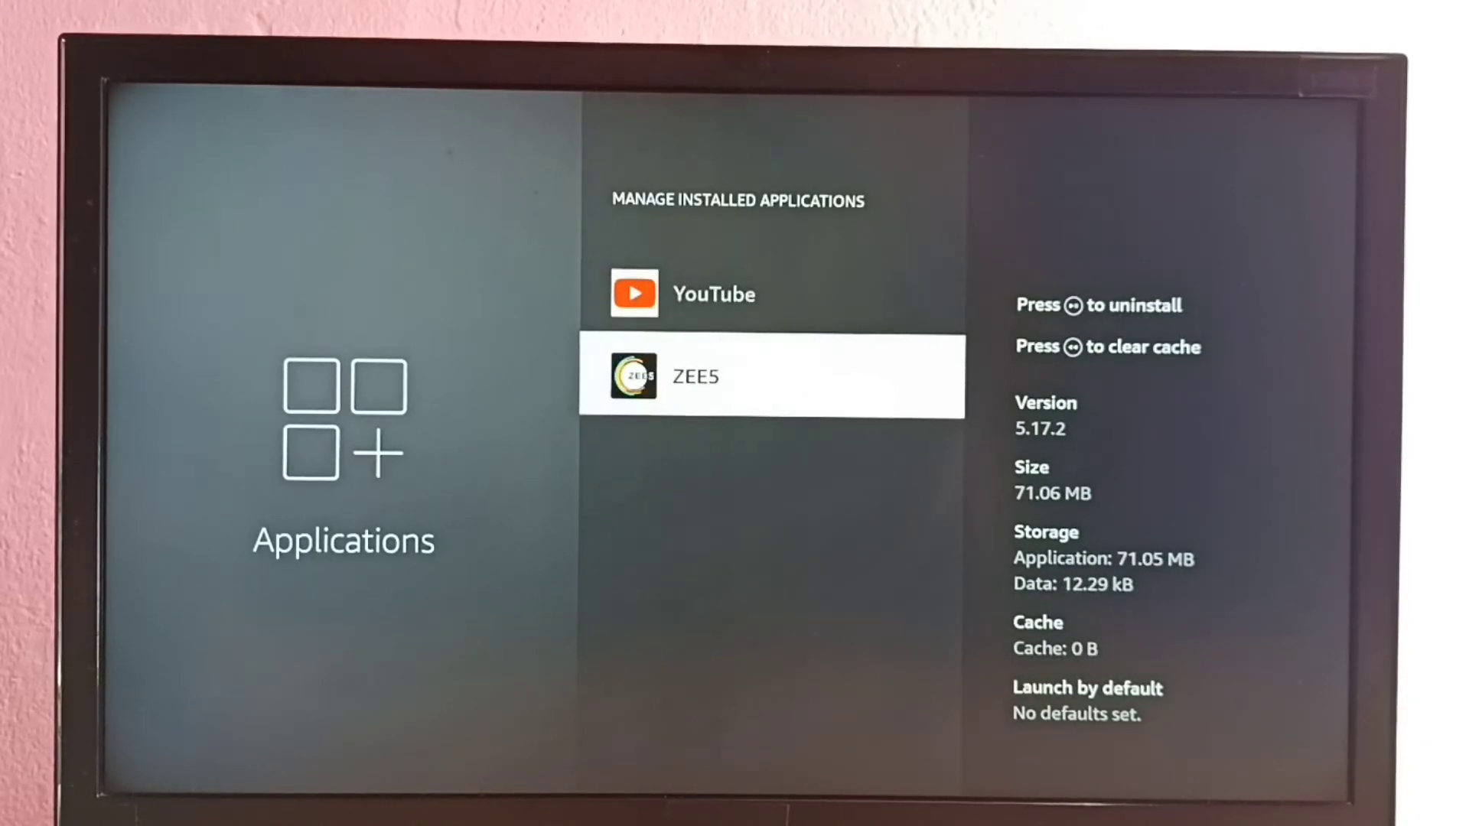
pyautogui.click(768, 376)
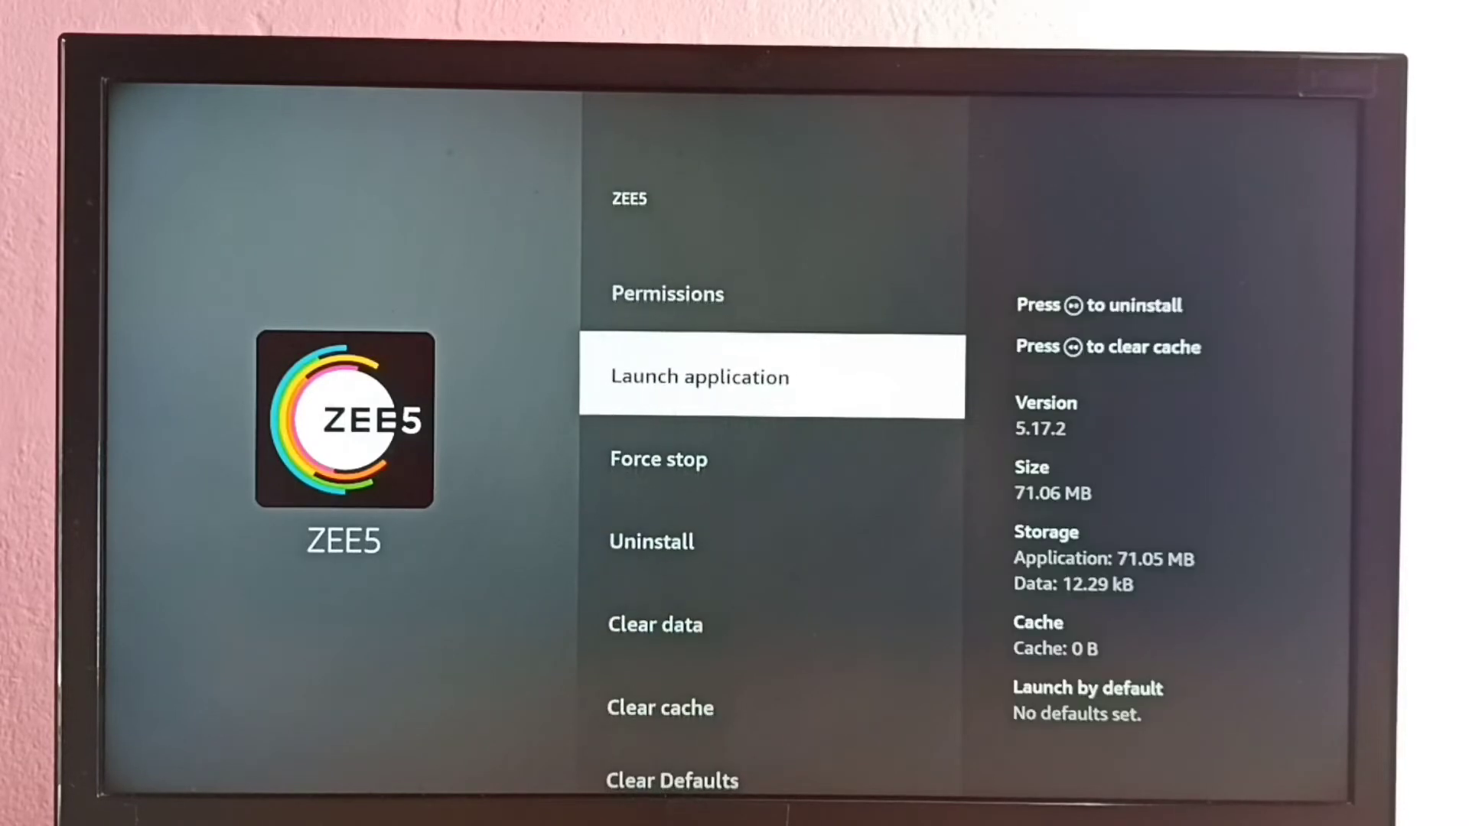
pyautogui.scroll(-3)
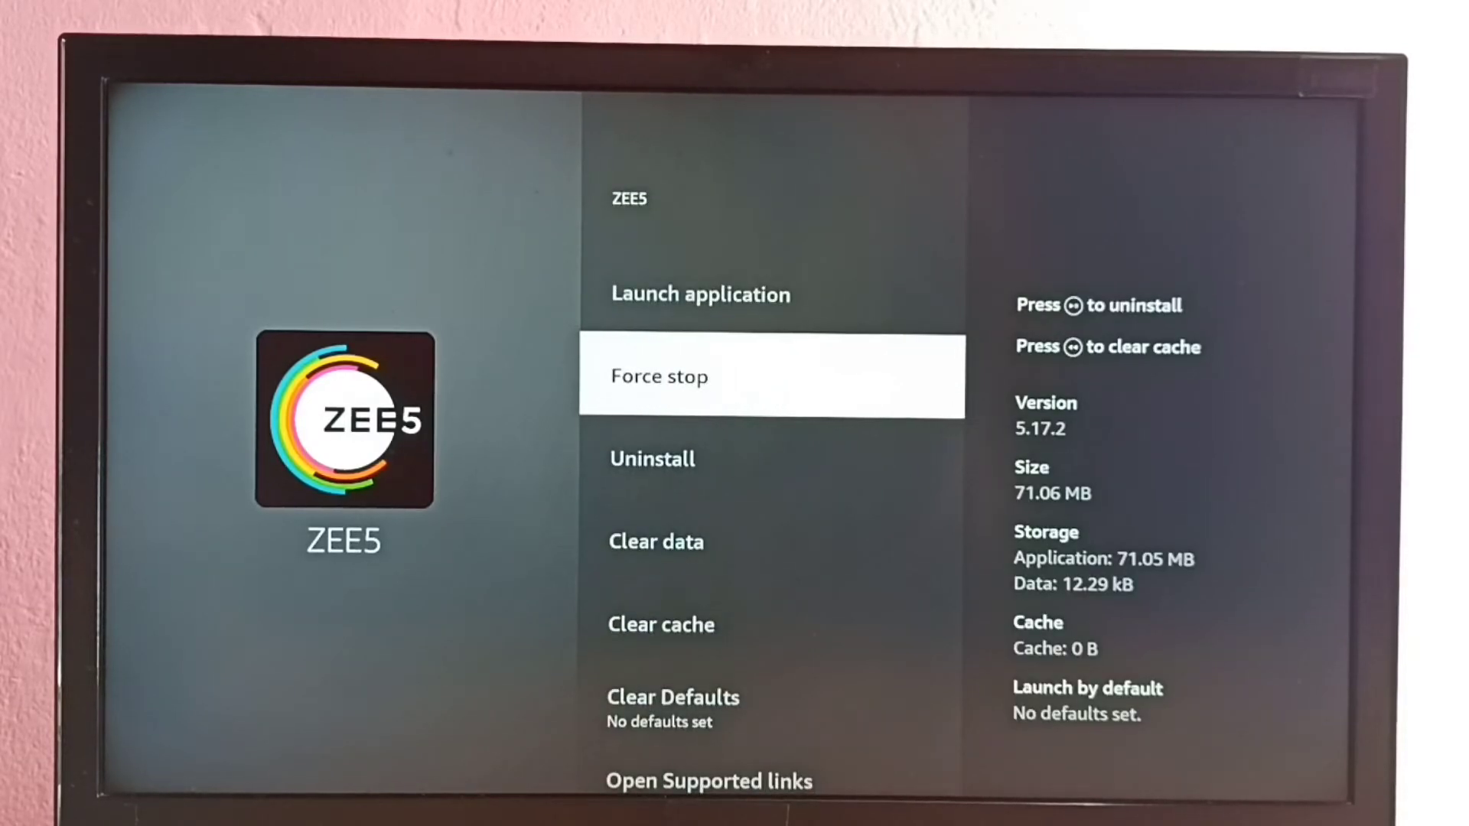